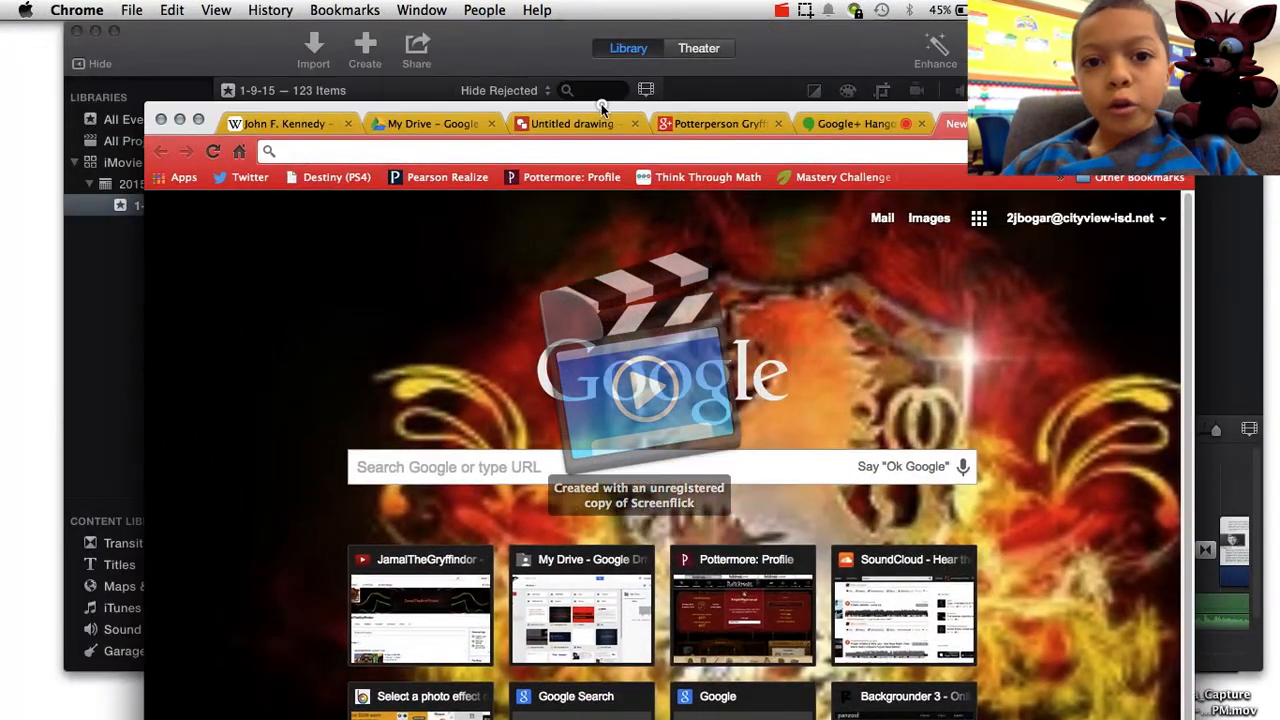
Bring the Google+ Hangouts video call tab to the front in Chrome.
left_click(781, 10)
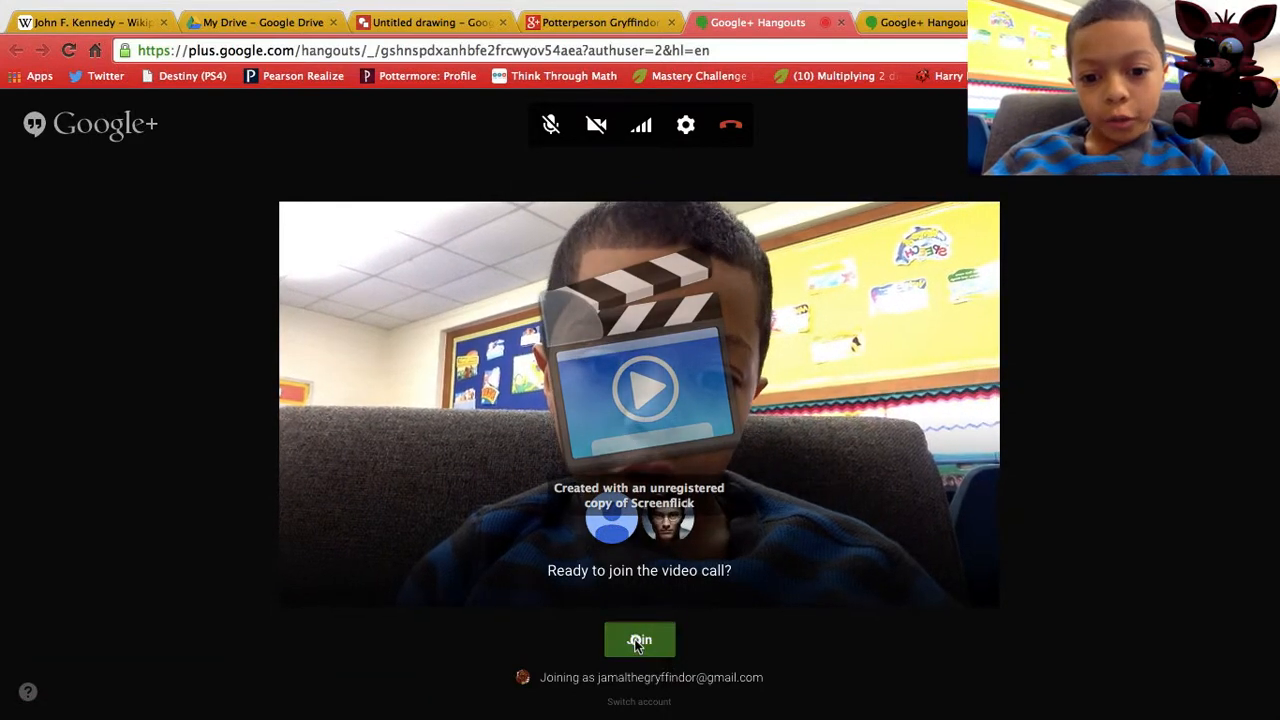
Join the video call and go to the call already in progress.
left_click(639, 640)
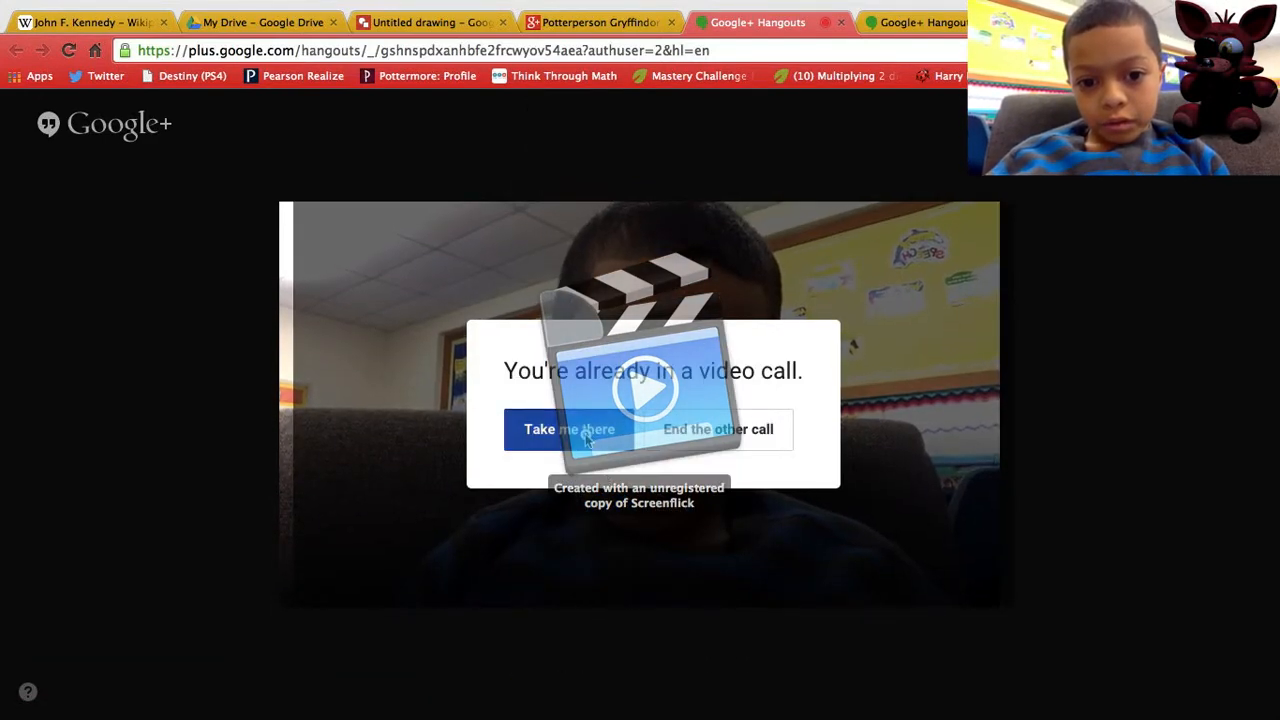
left_click(568, 428)
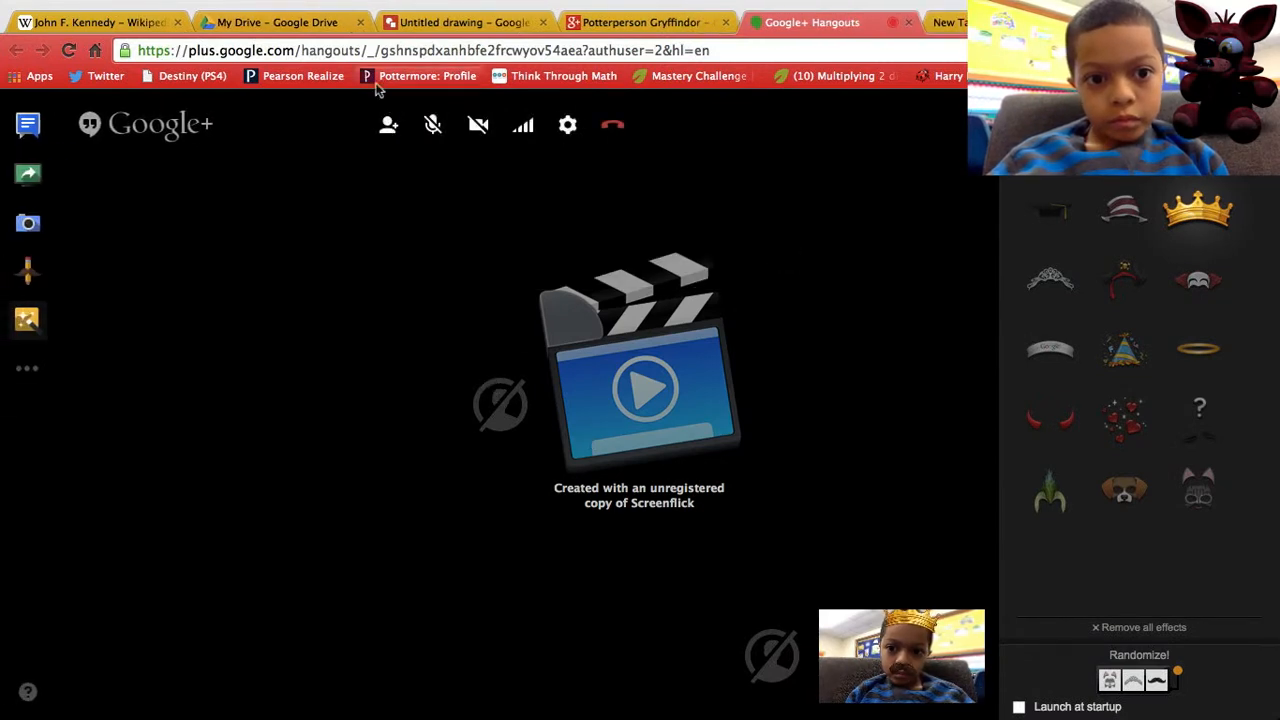
Open and dismiss the invite people dialog, then switch to a contact's Google+ tab.
left_click(388, 124)
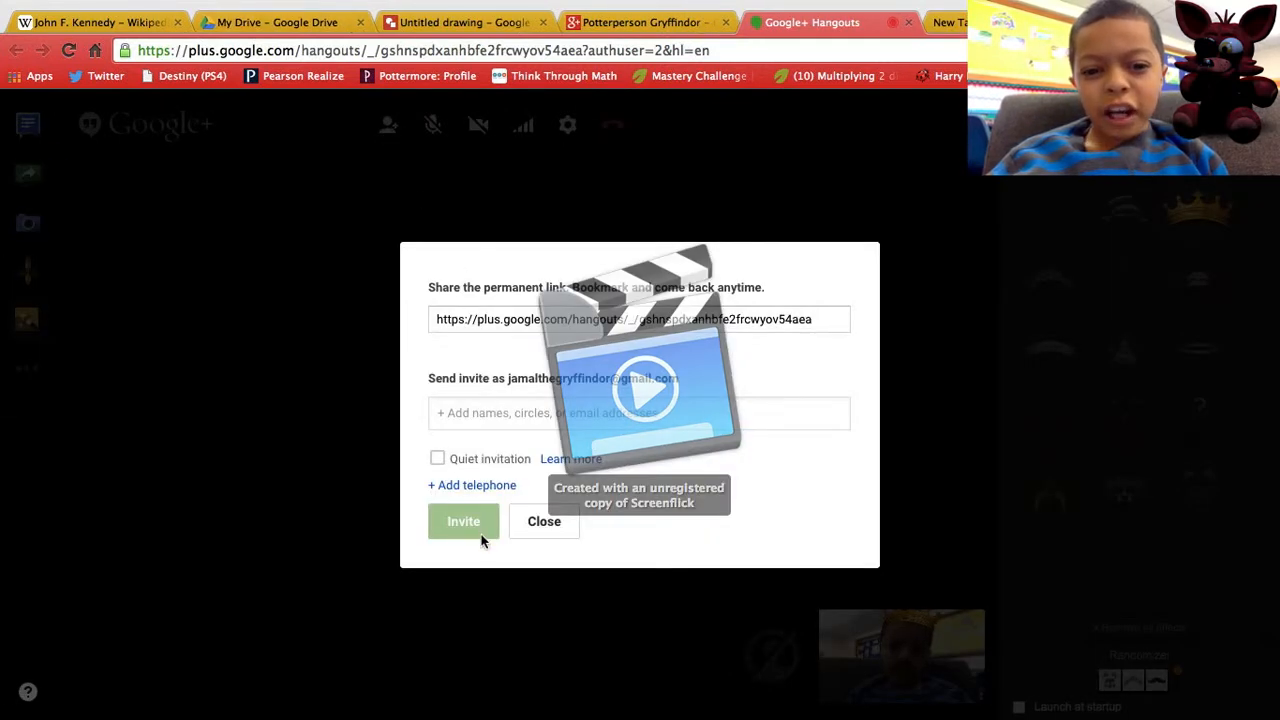
left_click(544, 521)
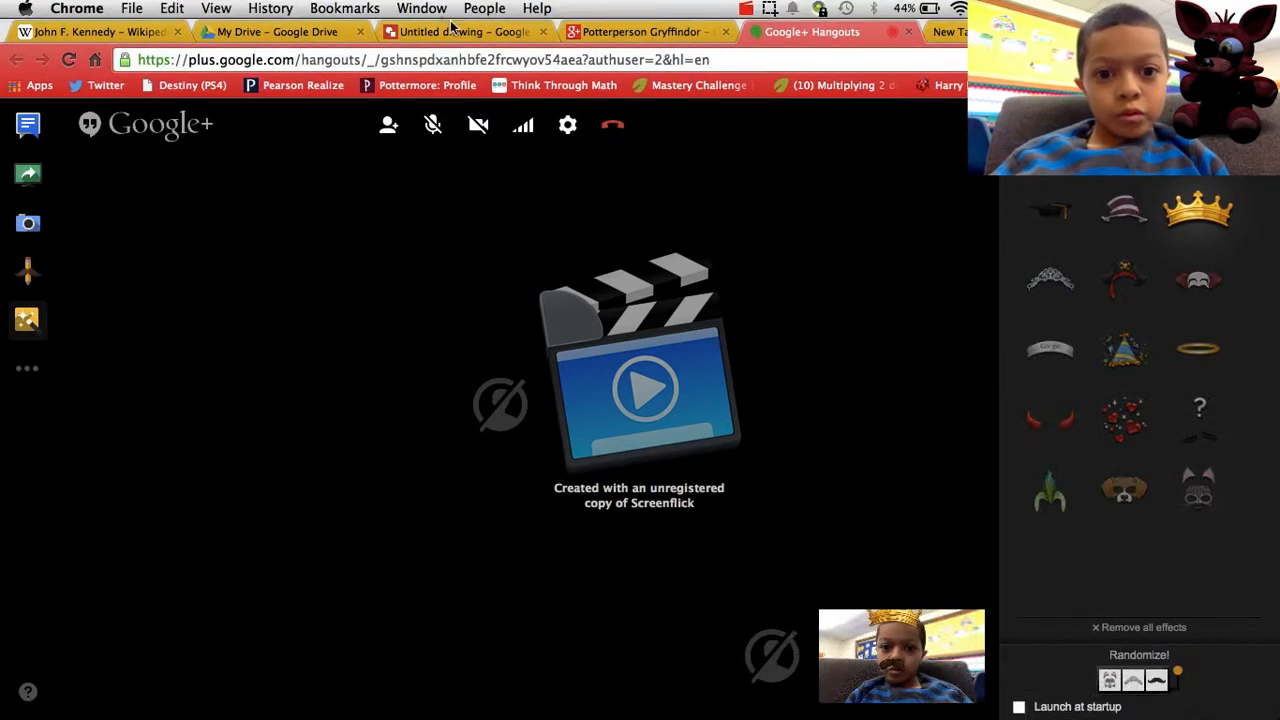
left_click(640, 22)
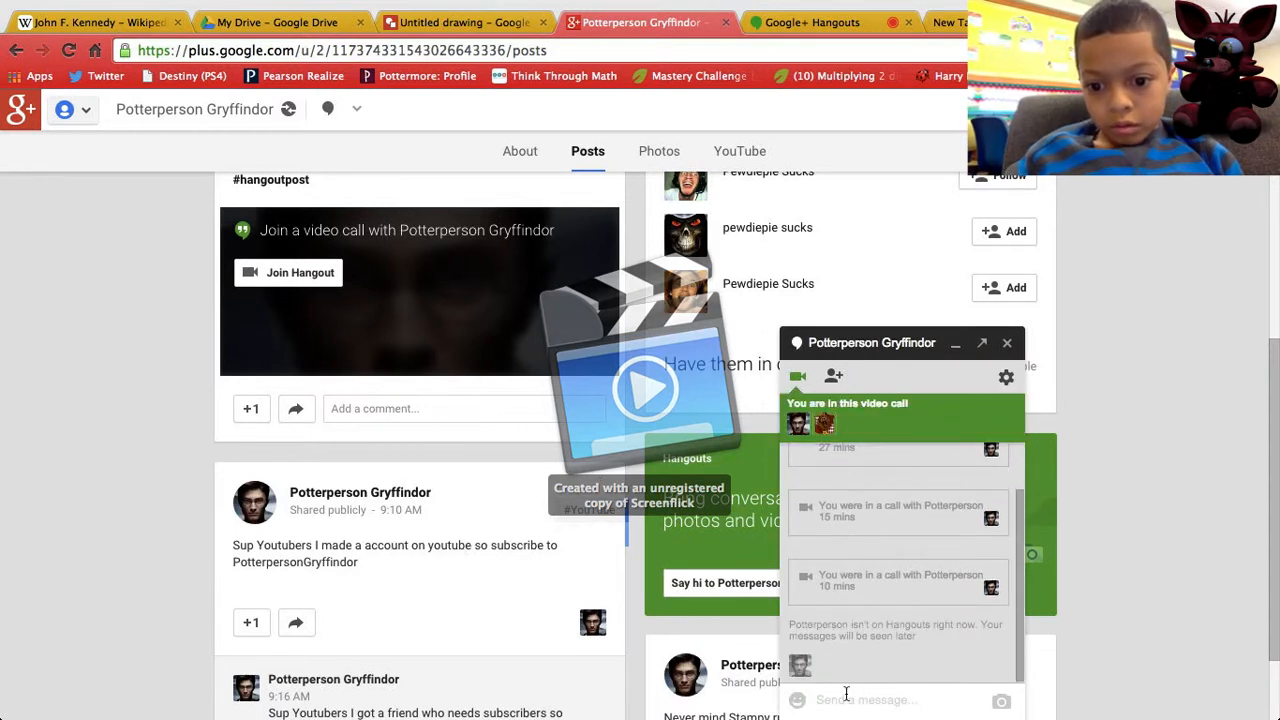
Type 'YO' and 'JA' into the Hangouts chat on Potterperson Gryffindor's page.
type("YO")
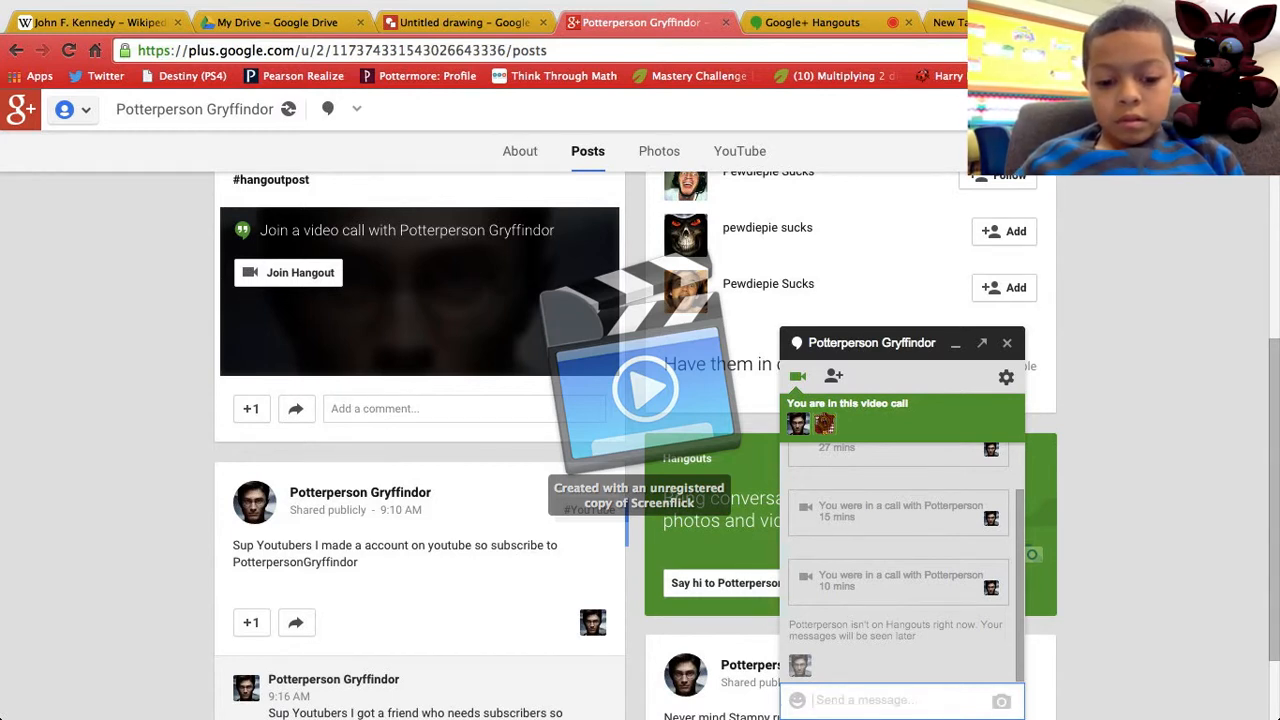
type("JA")
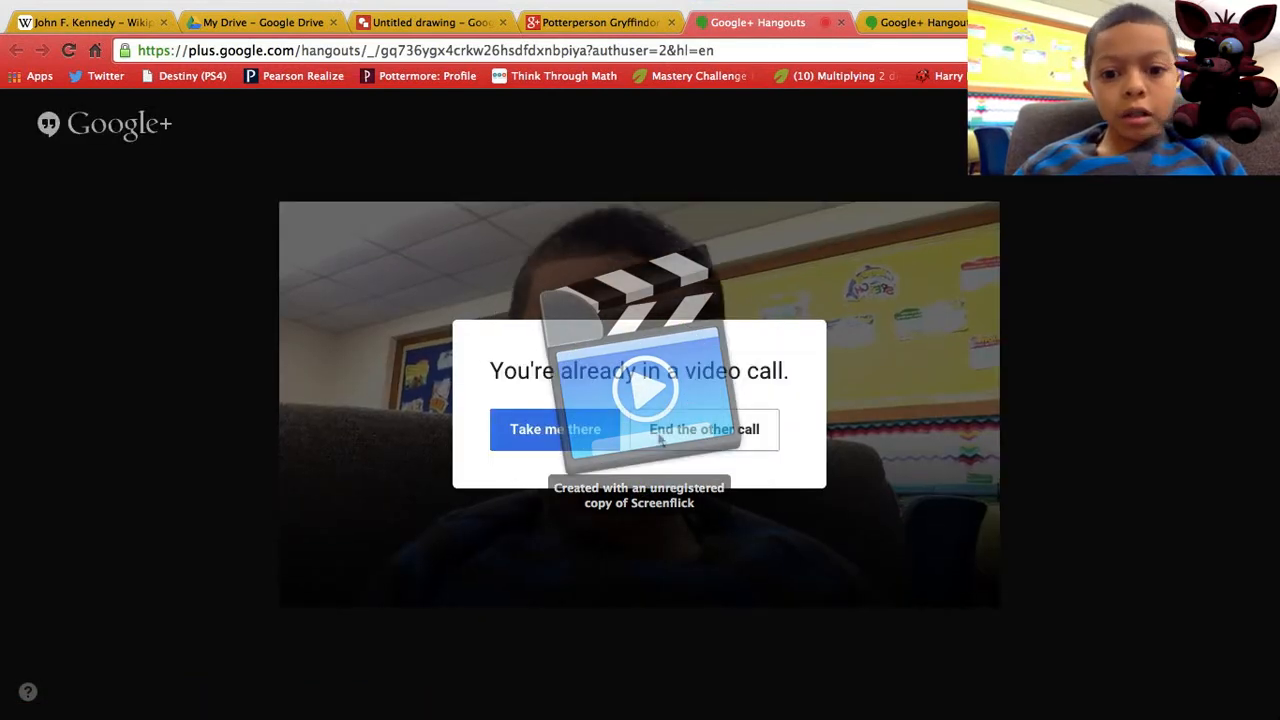
End the other call to start this one, and open the new call's invite dialog.
left_click(703, 429)
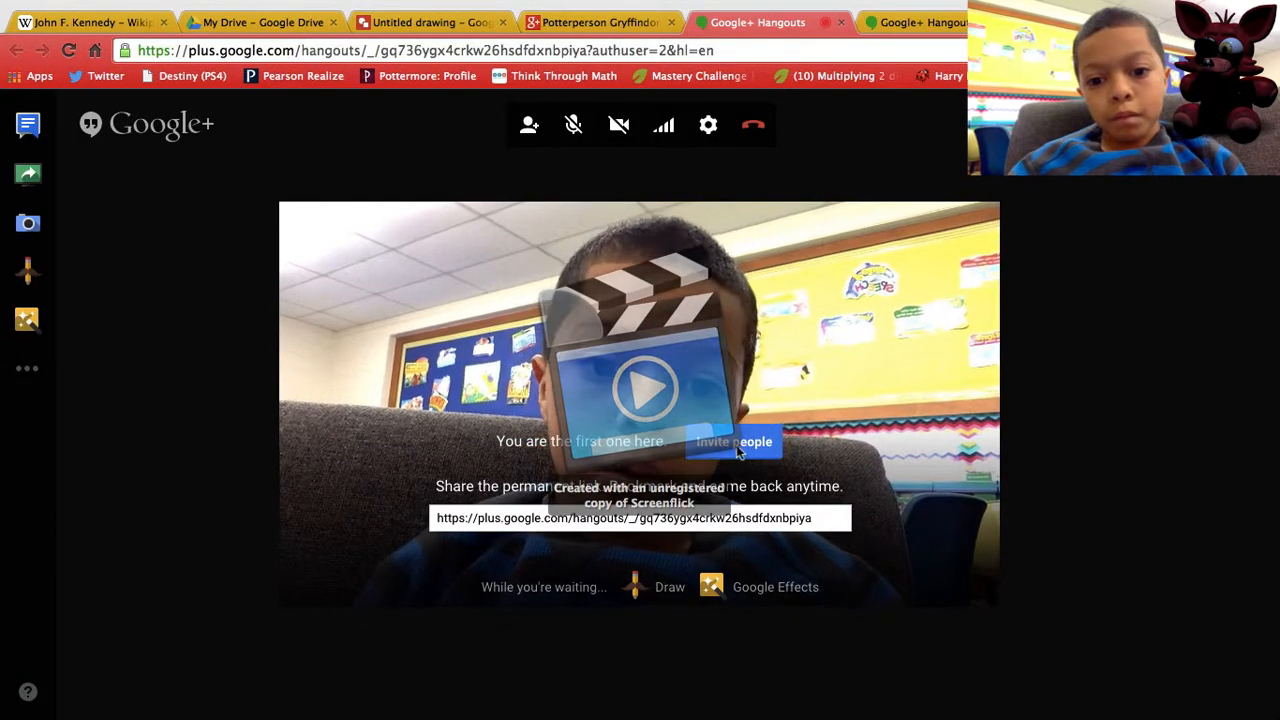
left_click(734, 441)
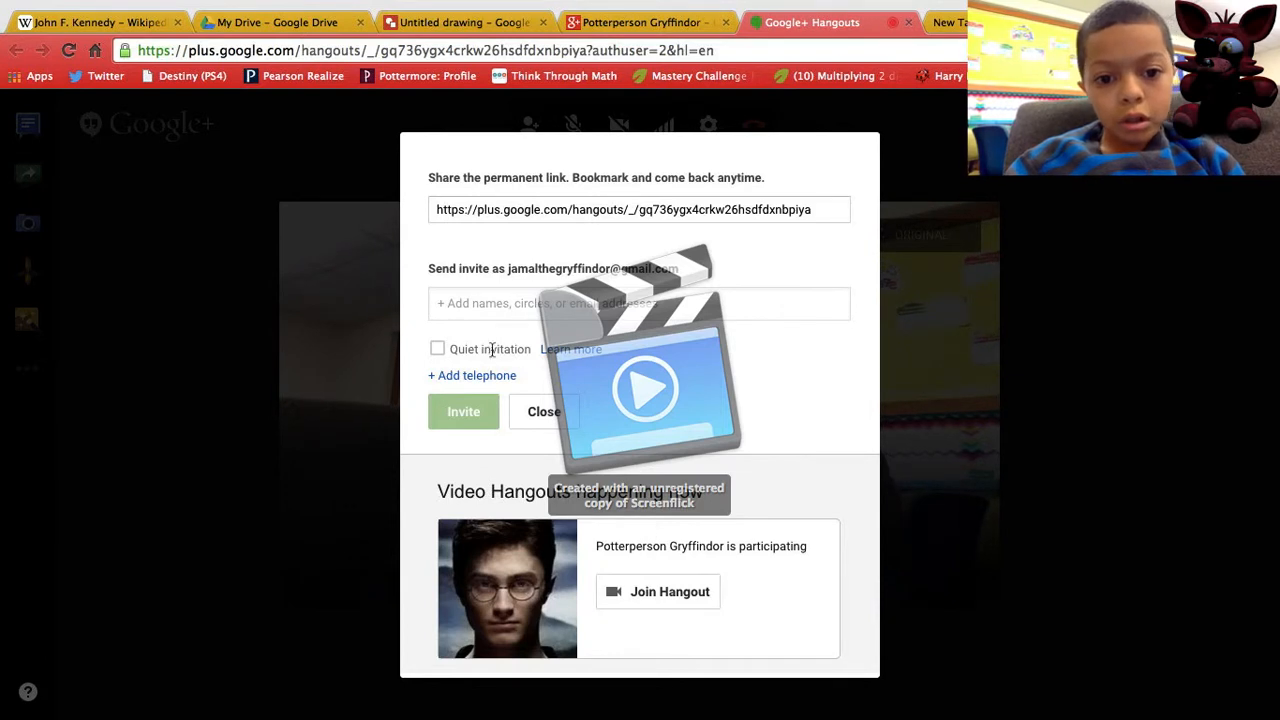
Enter 'Potterper' in the names field and pick Potterperson Gryffindor as the invitee.
left_click(638, 303)
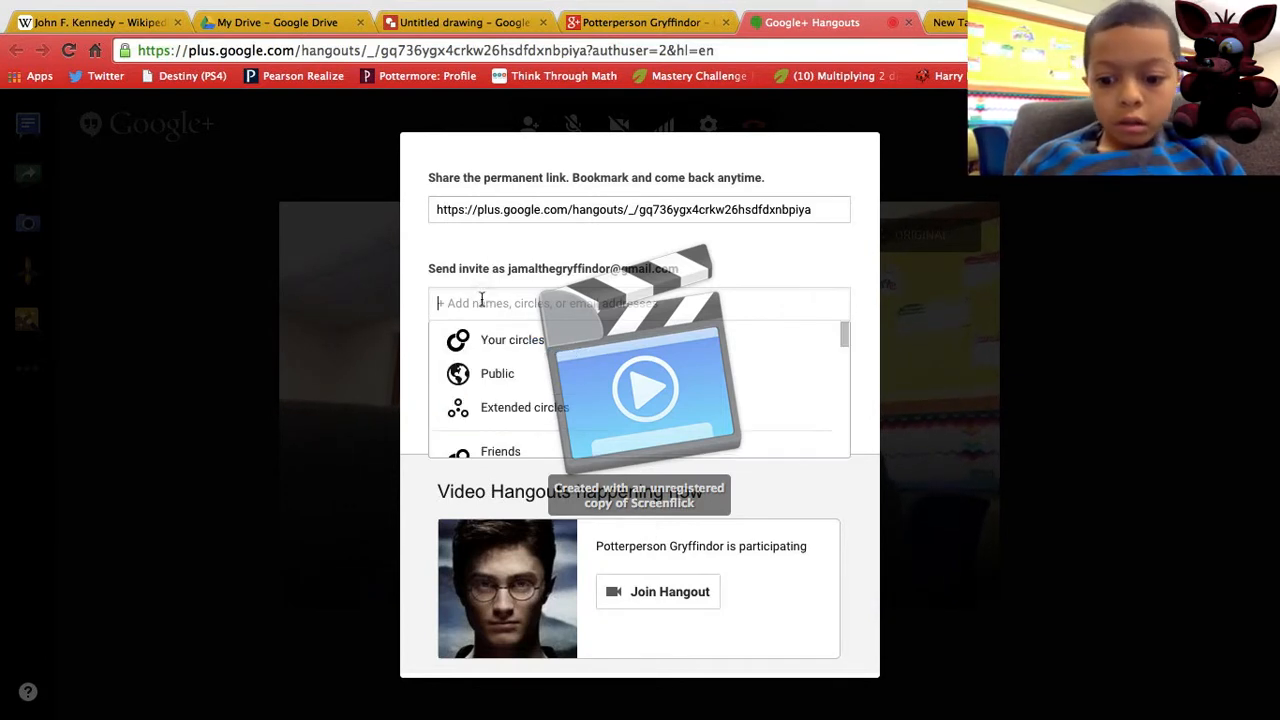
type("POTT")
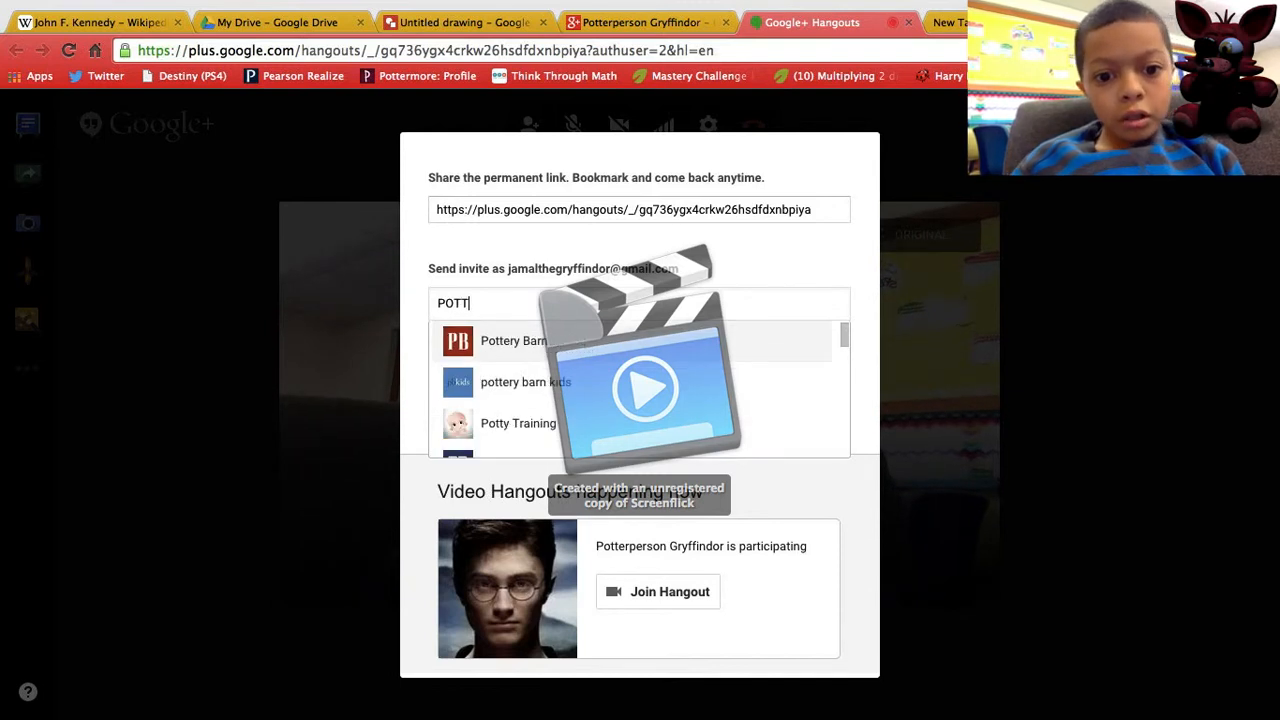
key("BackSpace")
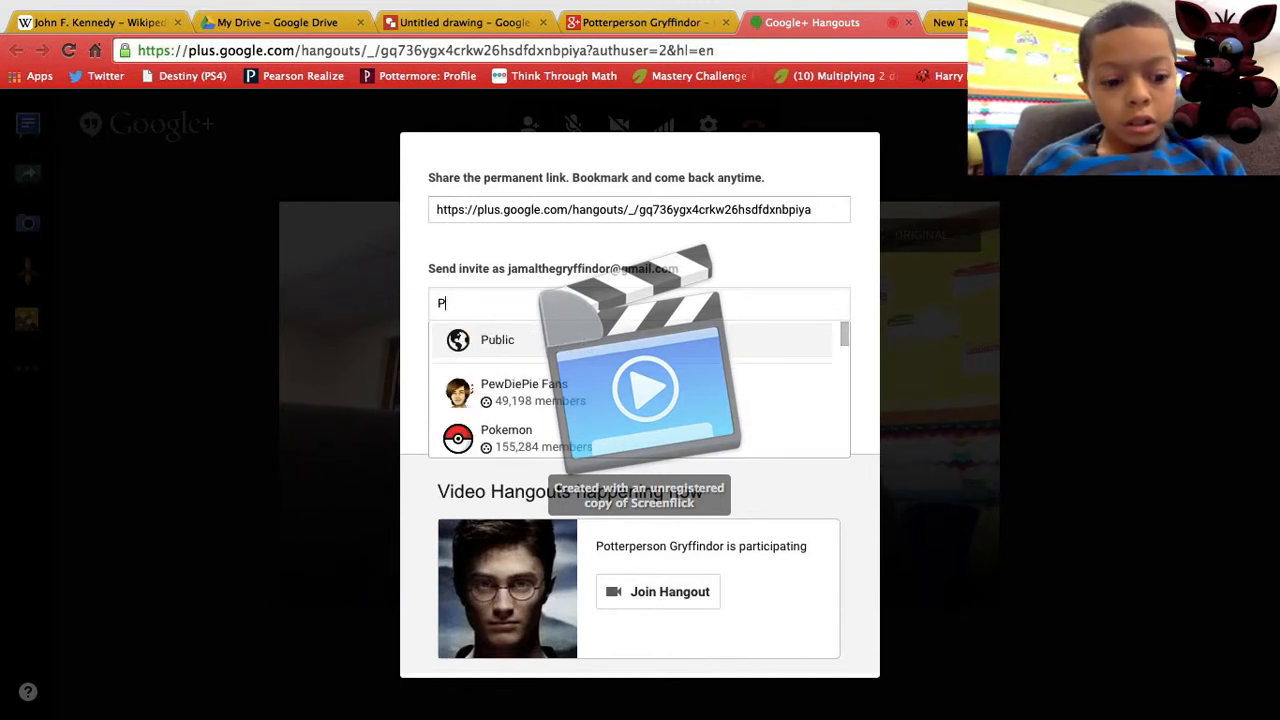
type("orr")
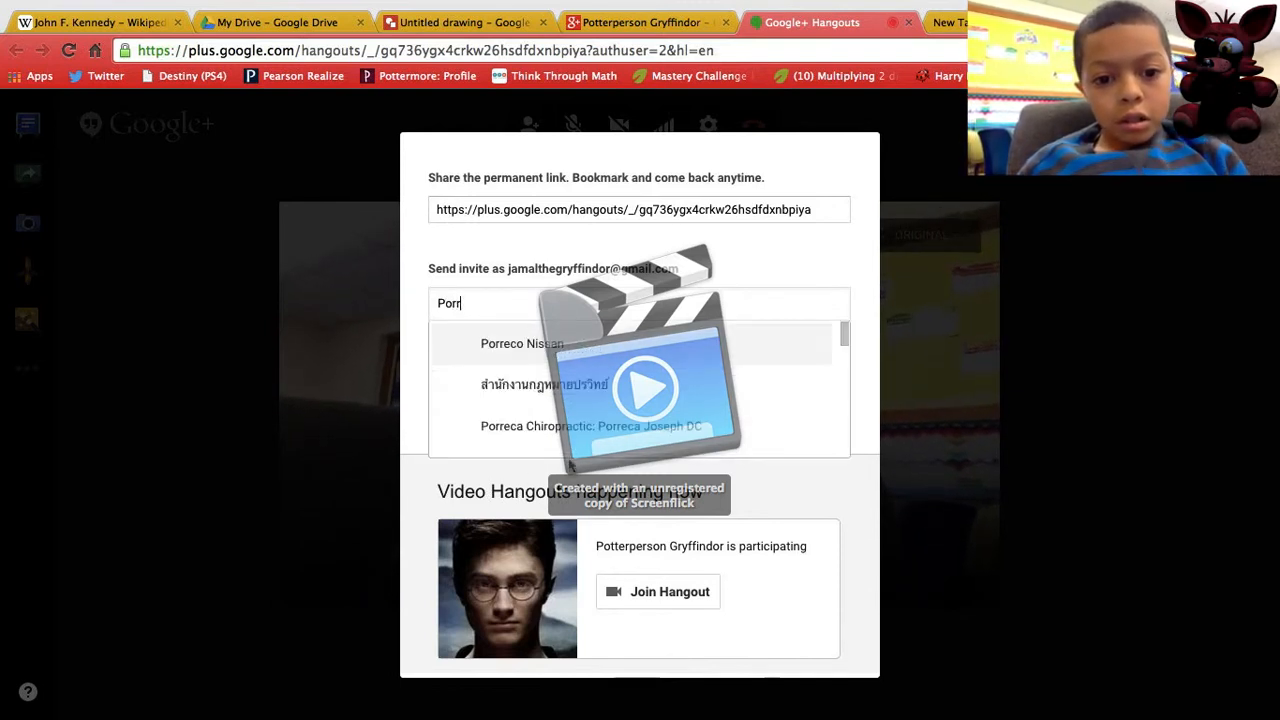
type("e")
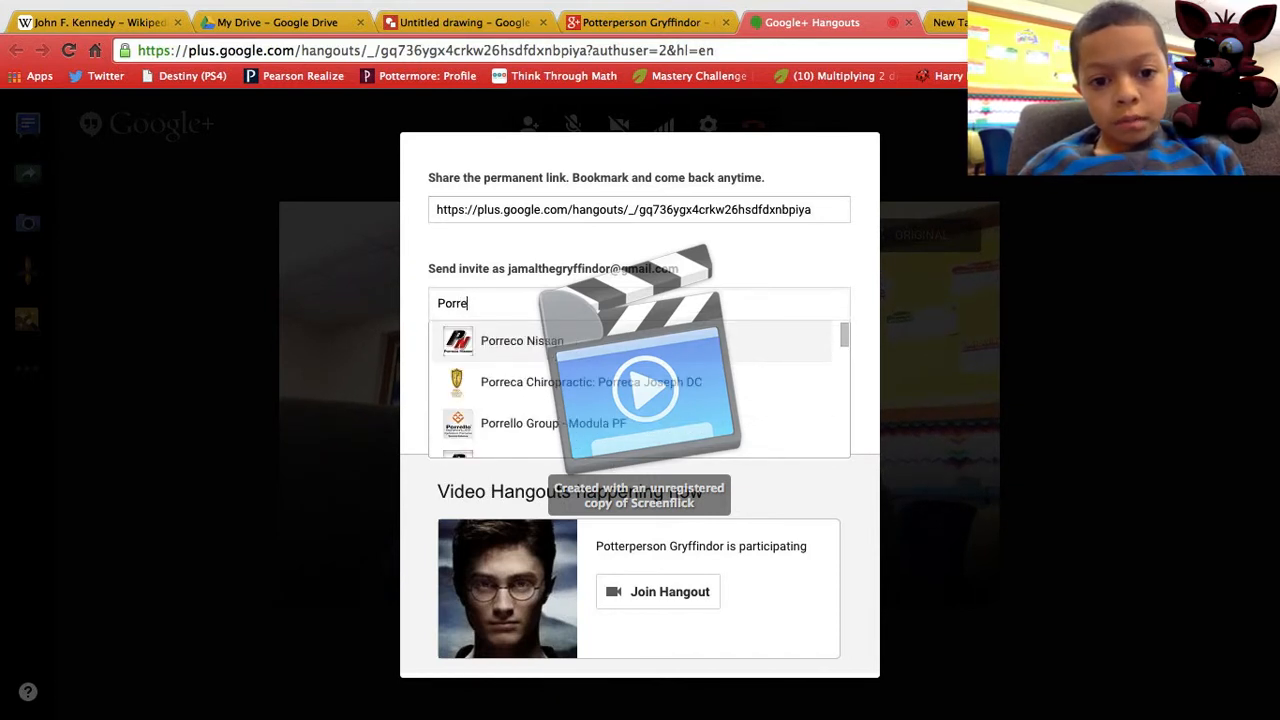
type("Potterpe")
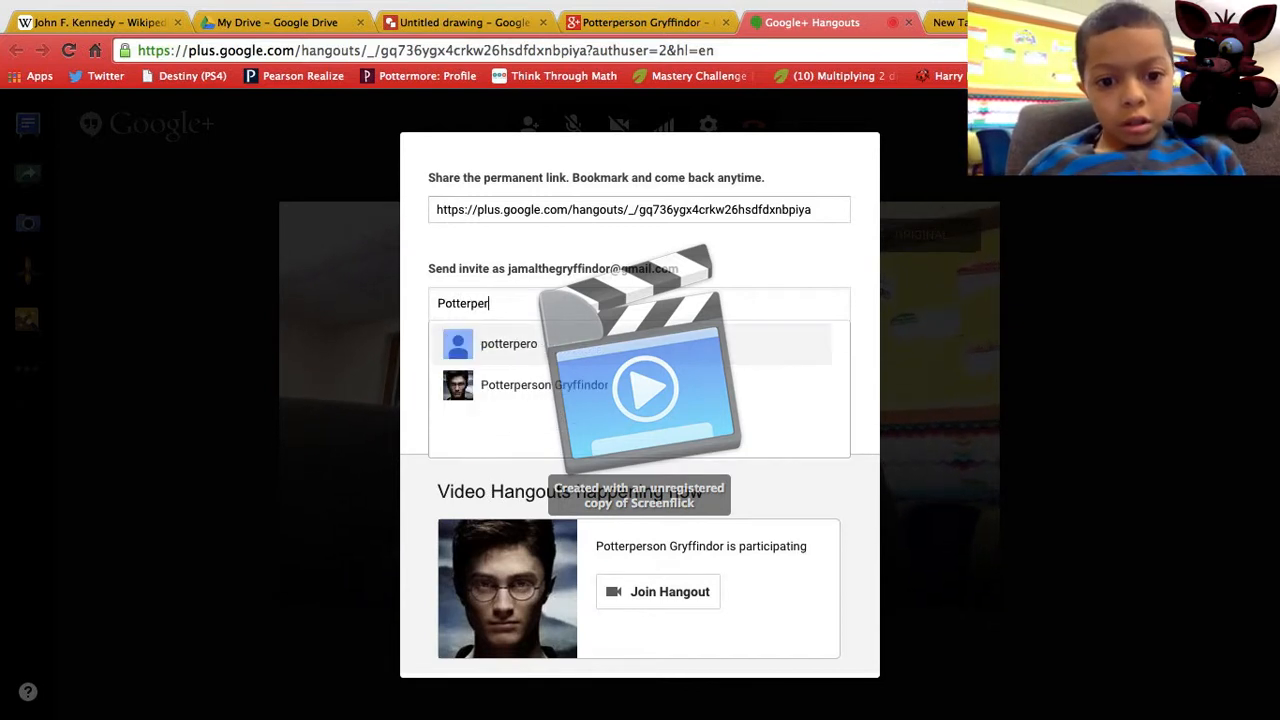
left_click(544, 385)
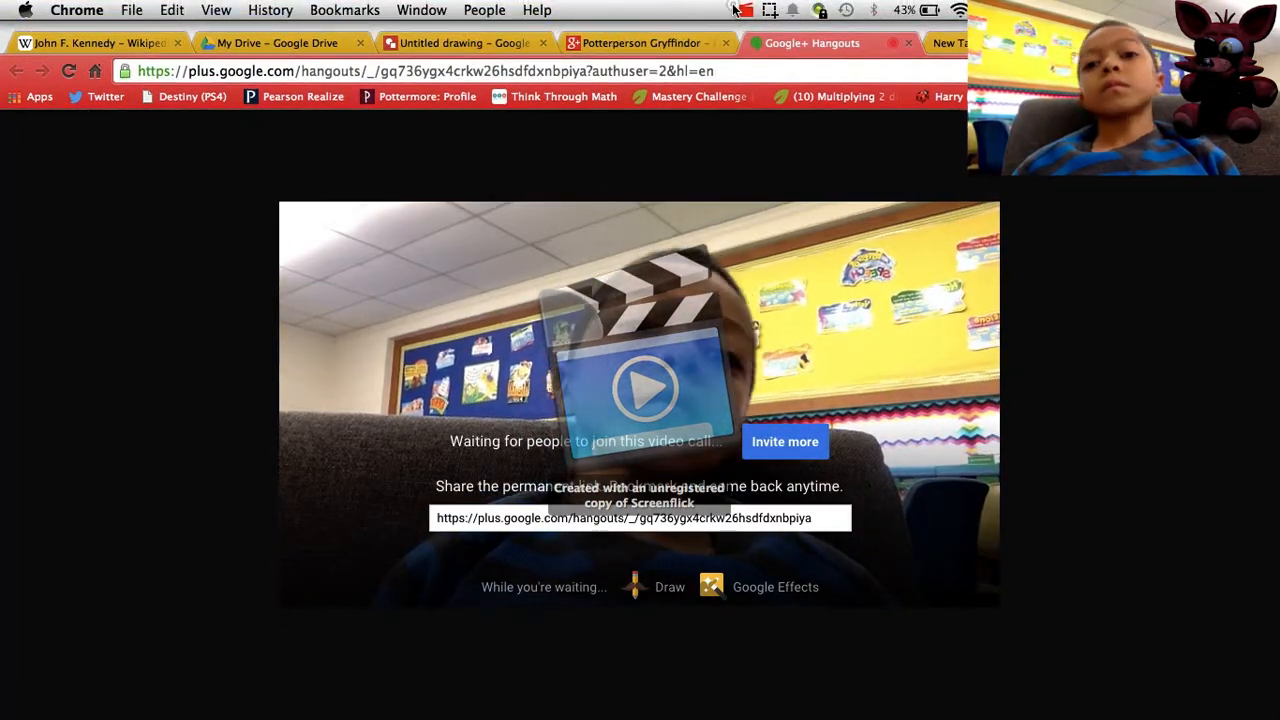
left_click(748, 10)
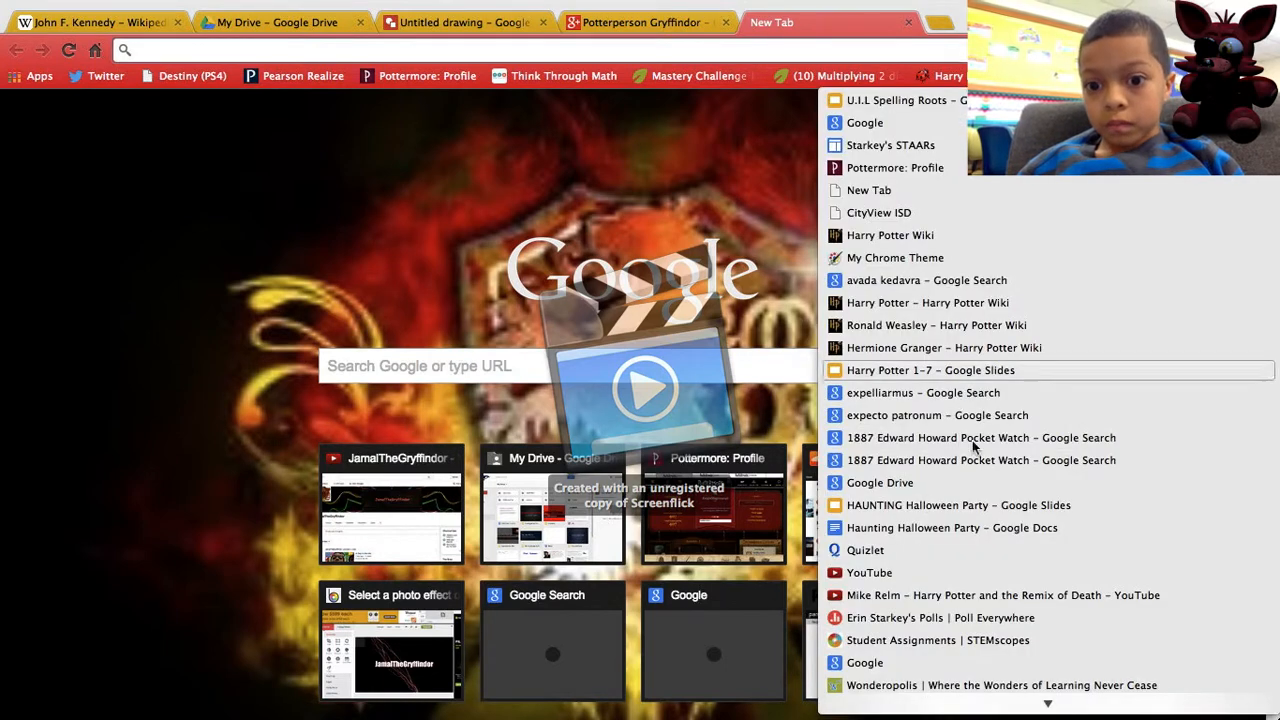
Load YouTube from the address bar suggestions and scroll through the recommended videos.
left_click(868, 572)
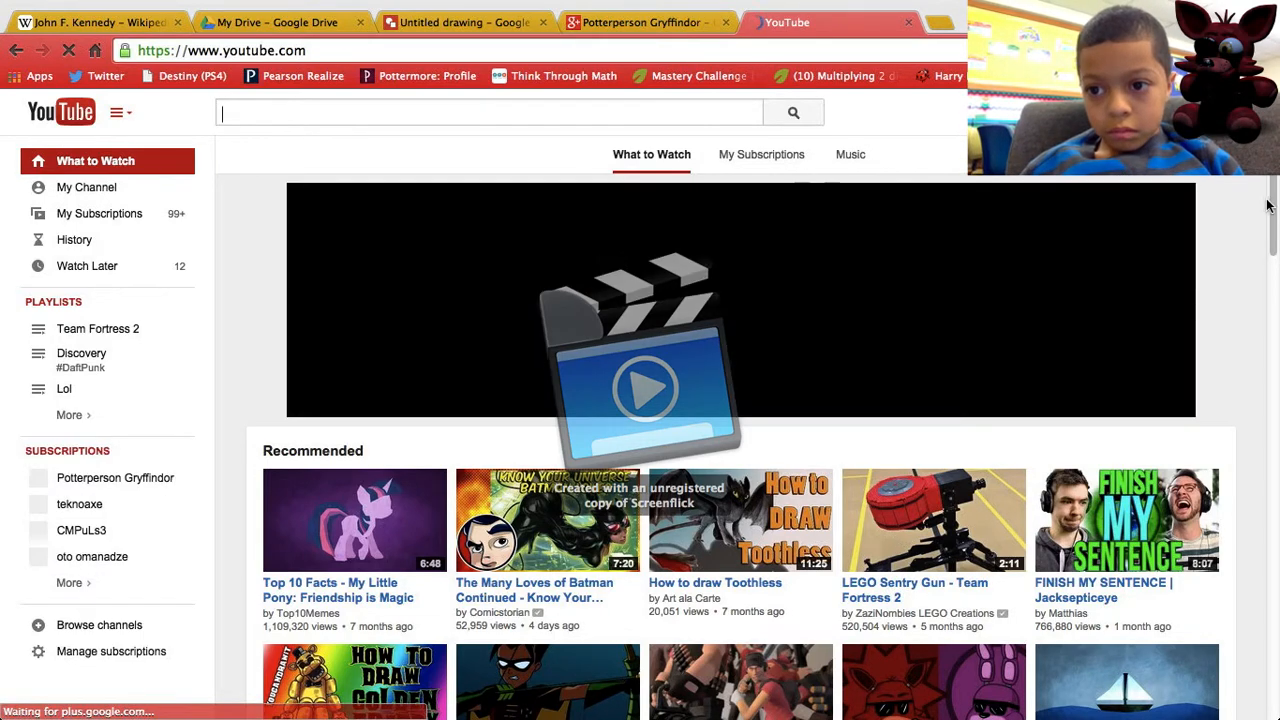
scroll("down", 3)
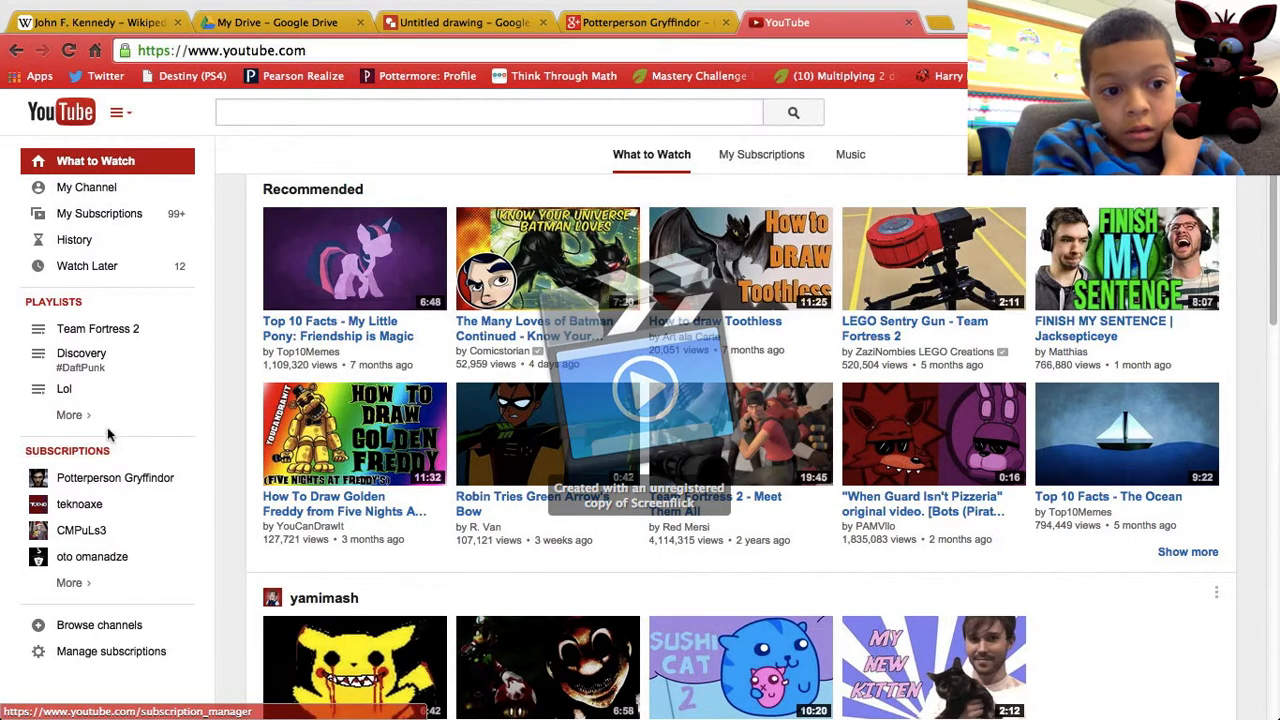
left_click(69, 415)
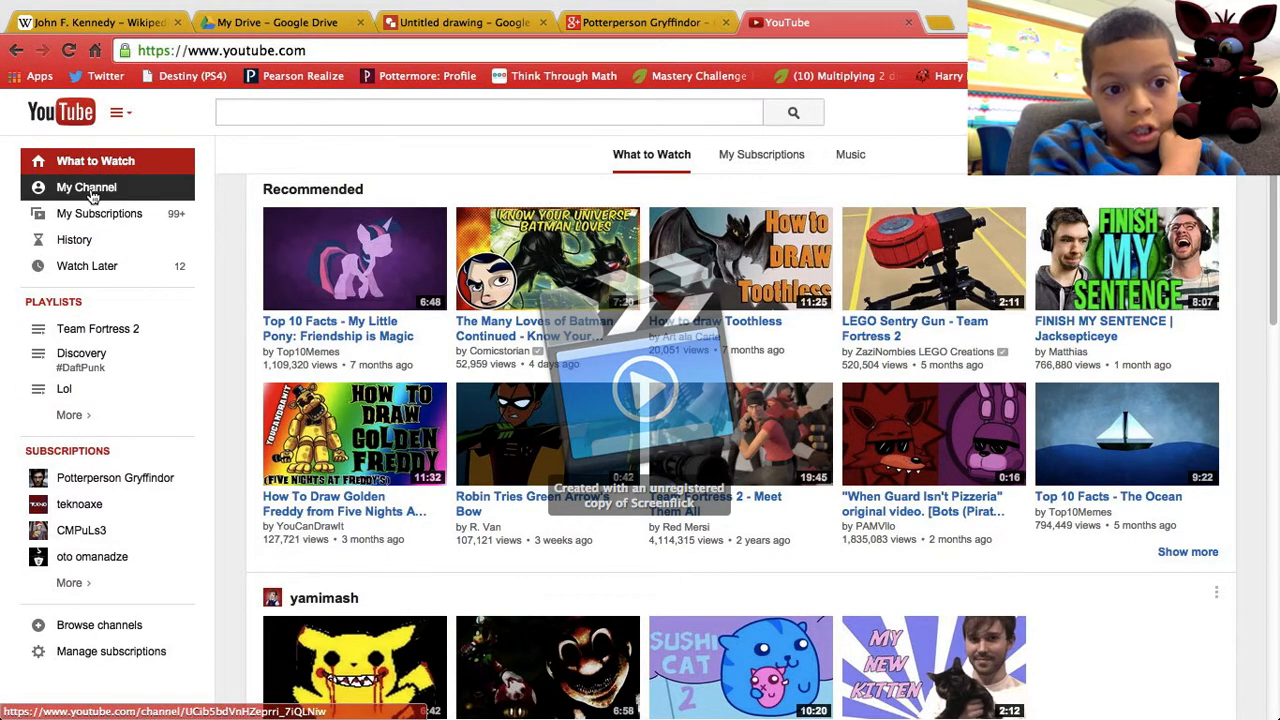
View and scroll your own YouTube channel, then return to Potterperson Gryffindor's Google+ tab.
left_click(87, 187)
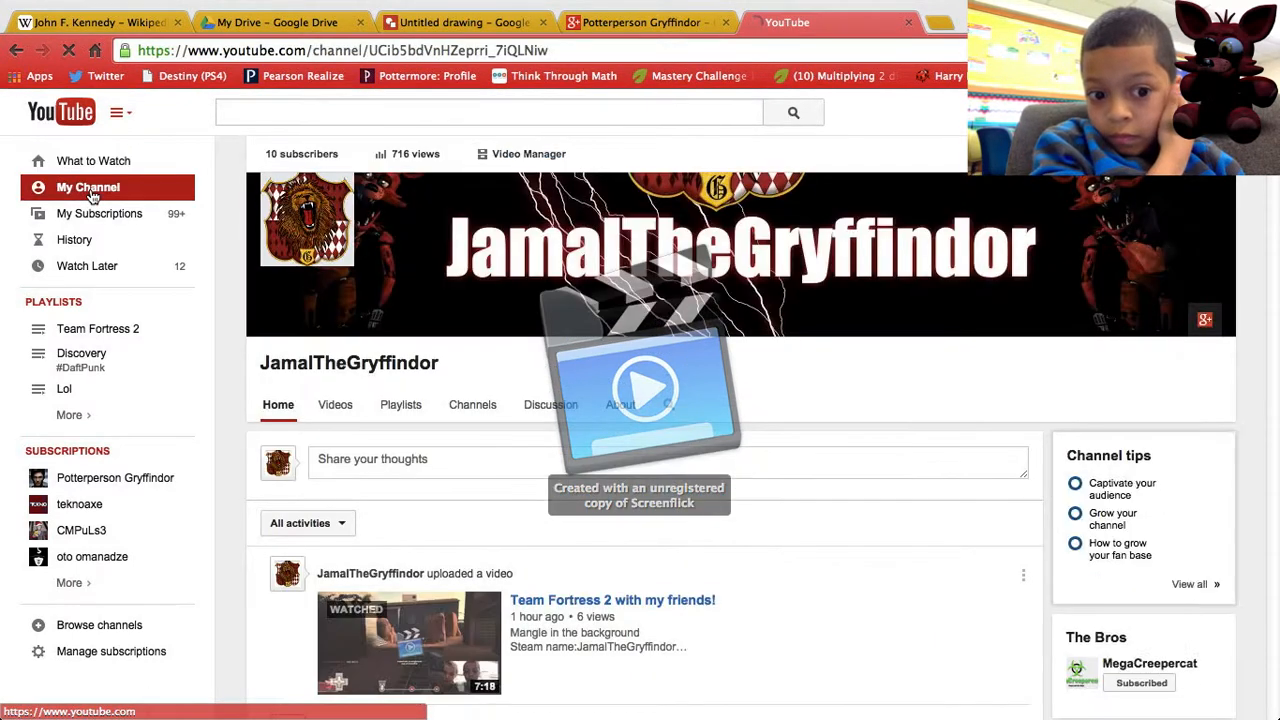
scroll("down", 3)
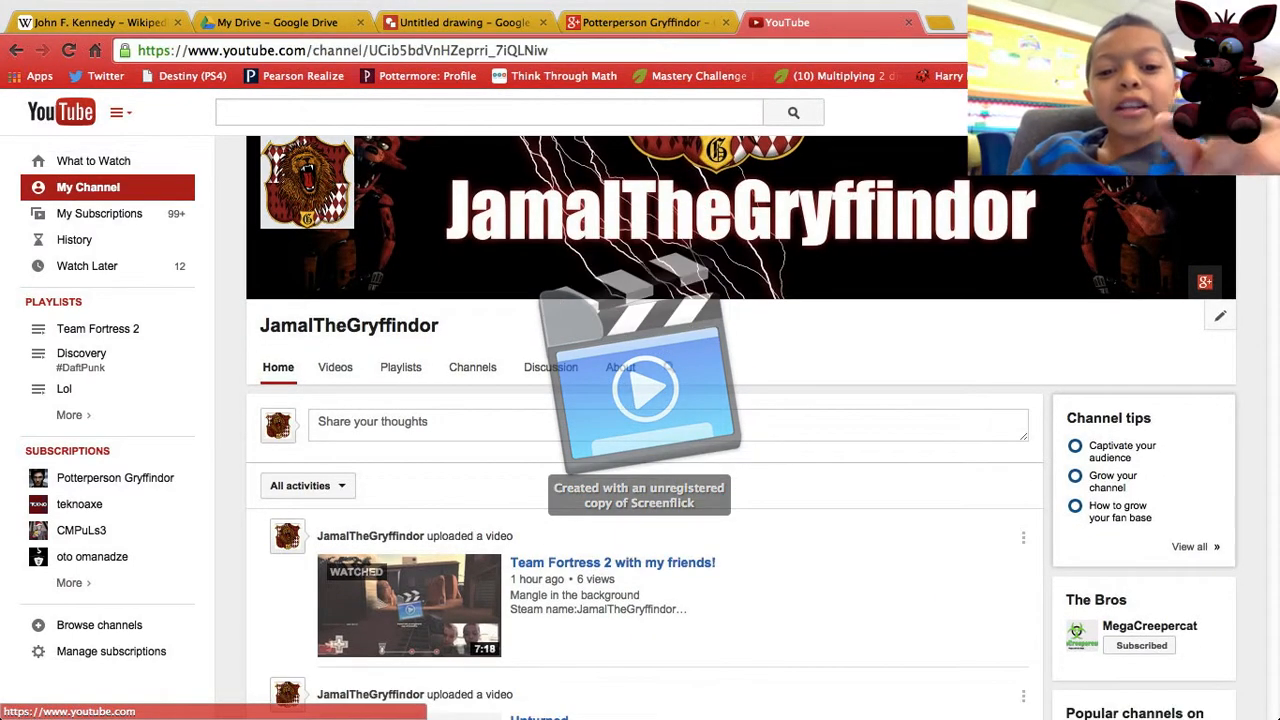
scroll("down", 3)
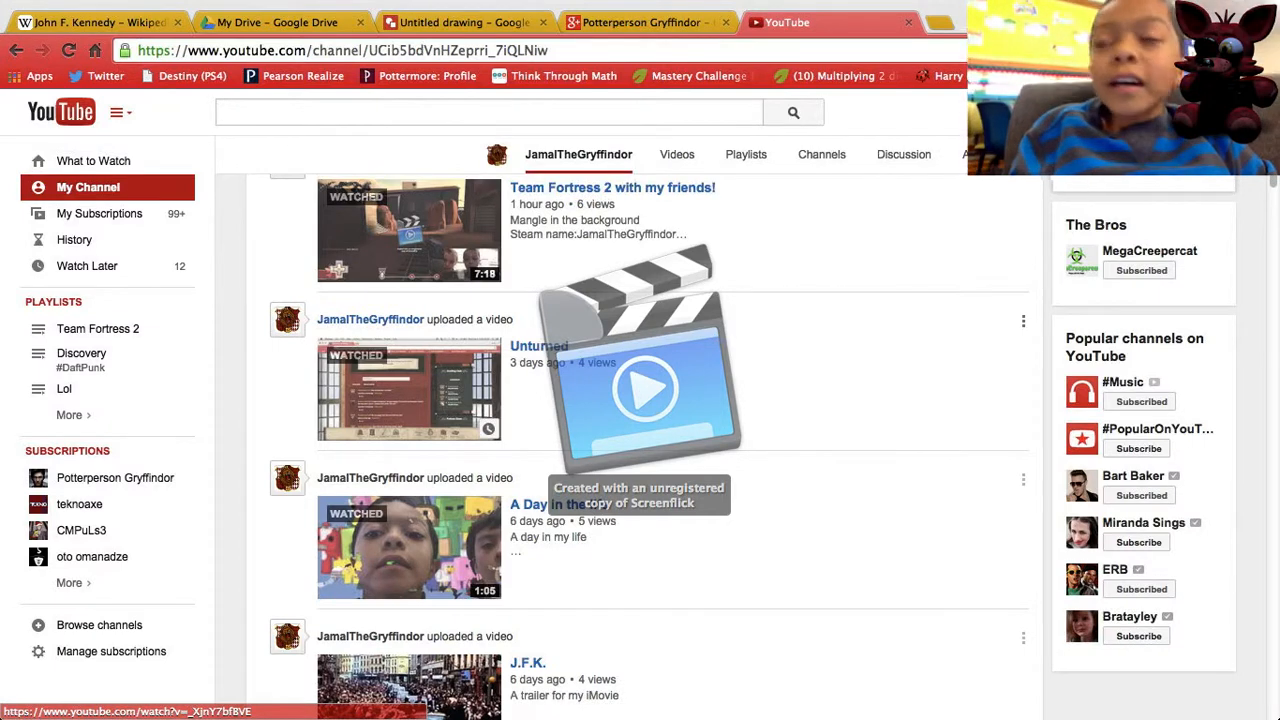
left_click(640, 22)
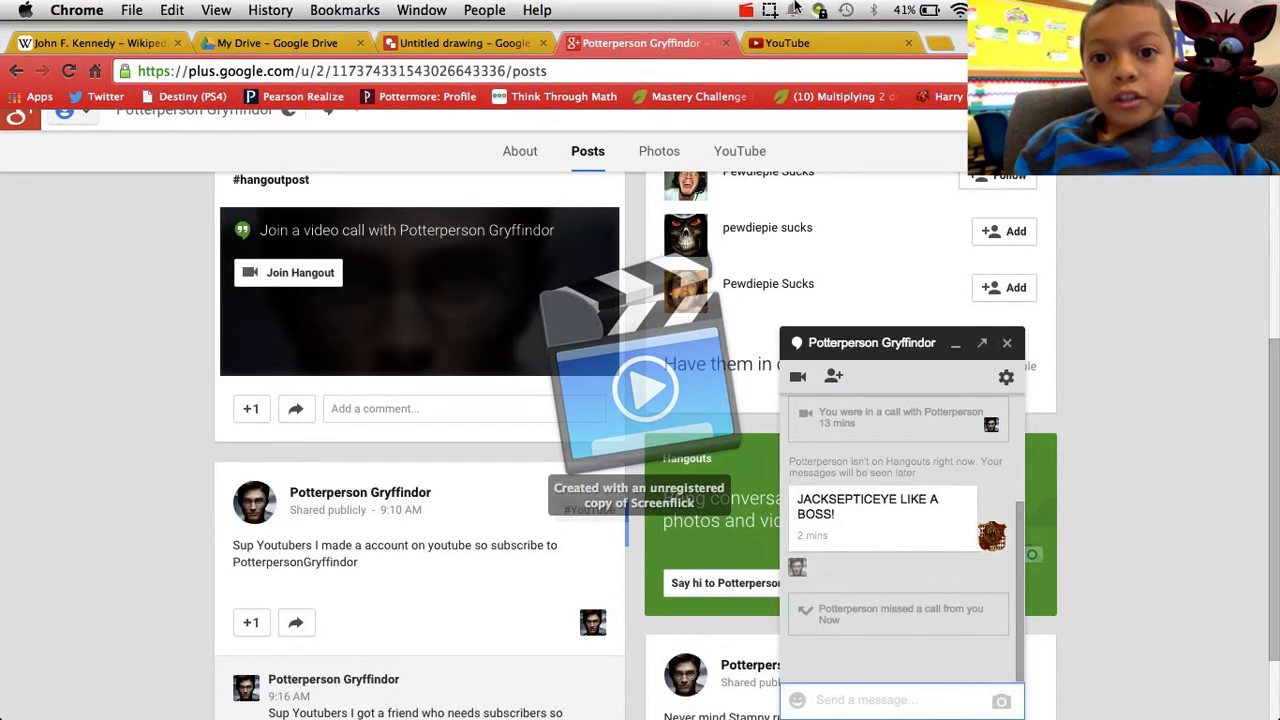
left_click(745, 9)
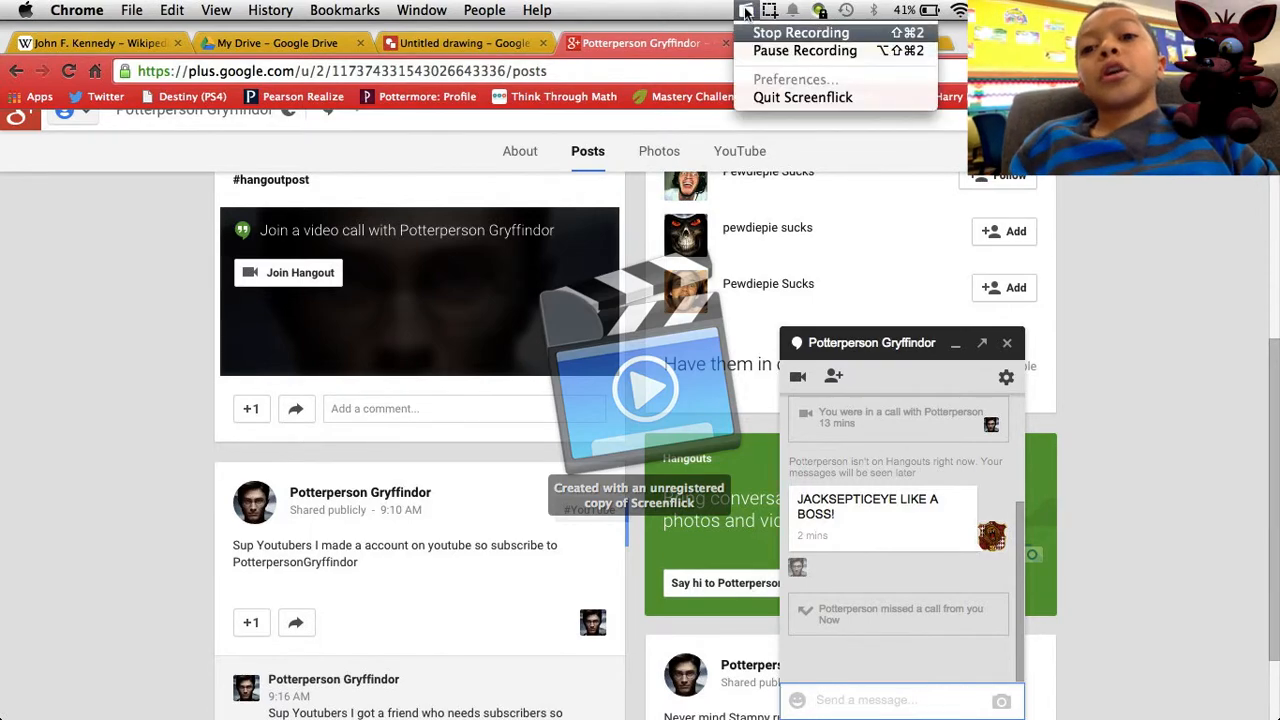